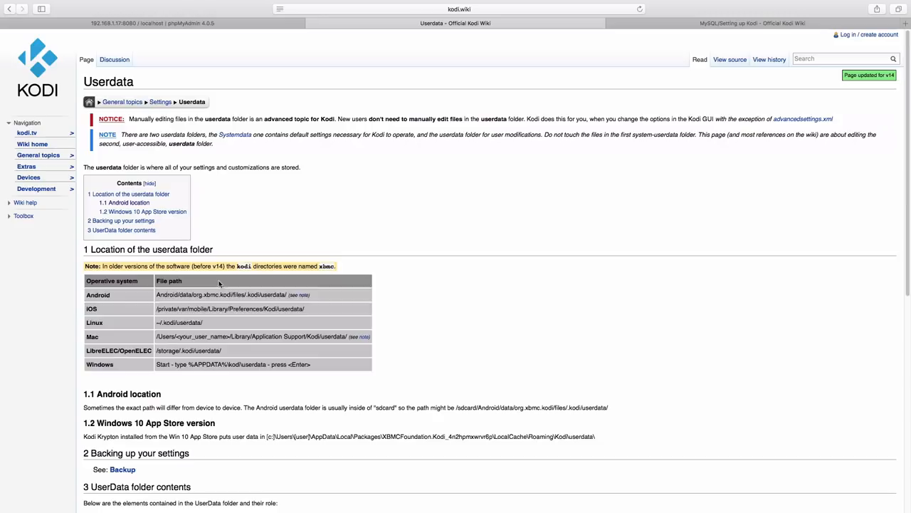
# - Switch to the 192.168.1.4 phpMyAdmin tab showing the MyMusic60 and MyVideos107 databases
pyautogui.click(753, 23)
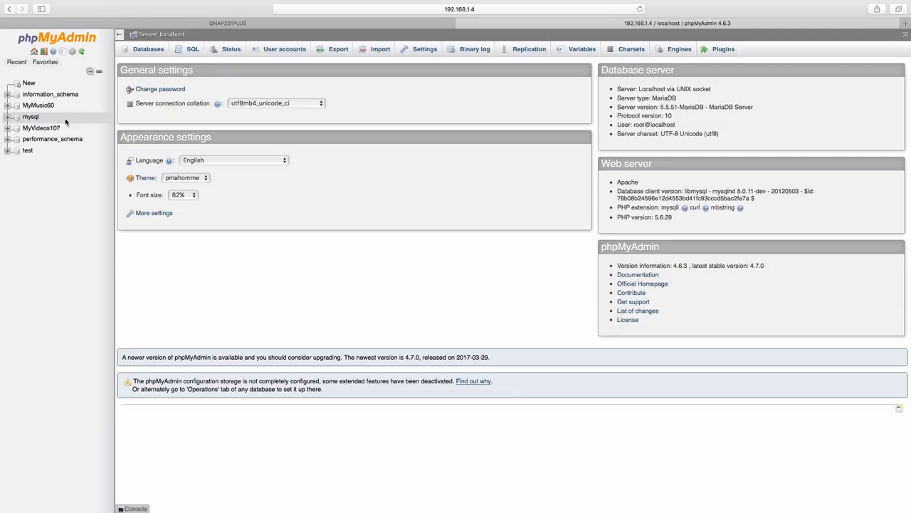
pyautogui.moveTo(41, 127)
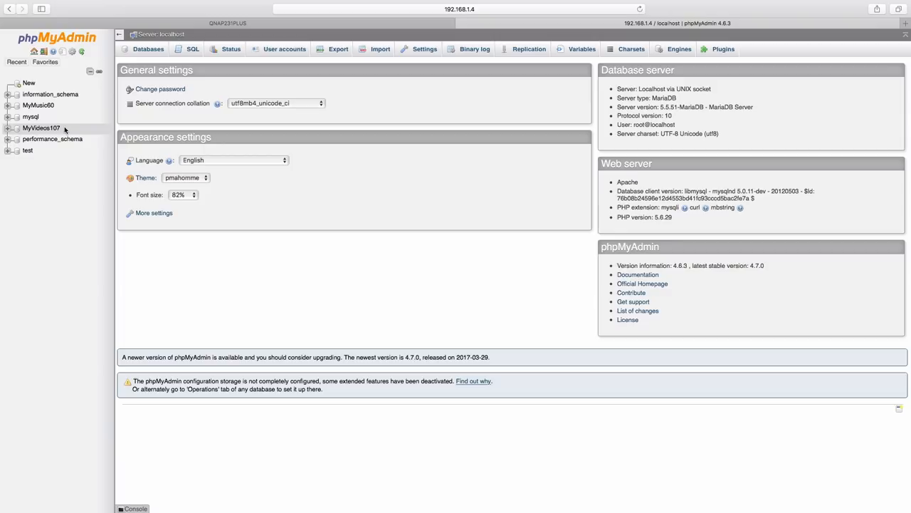